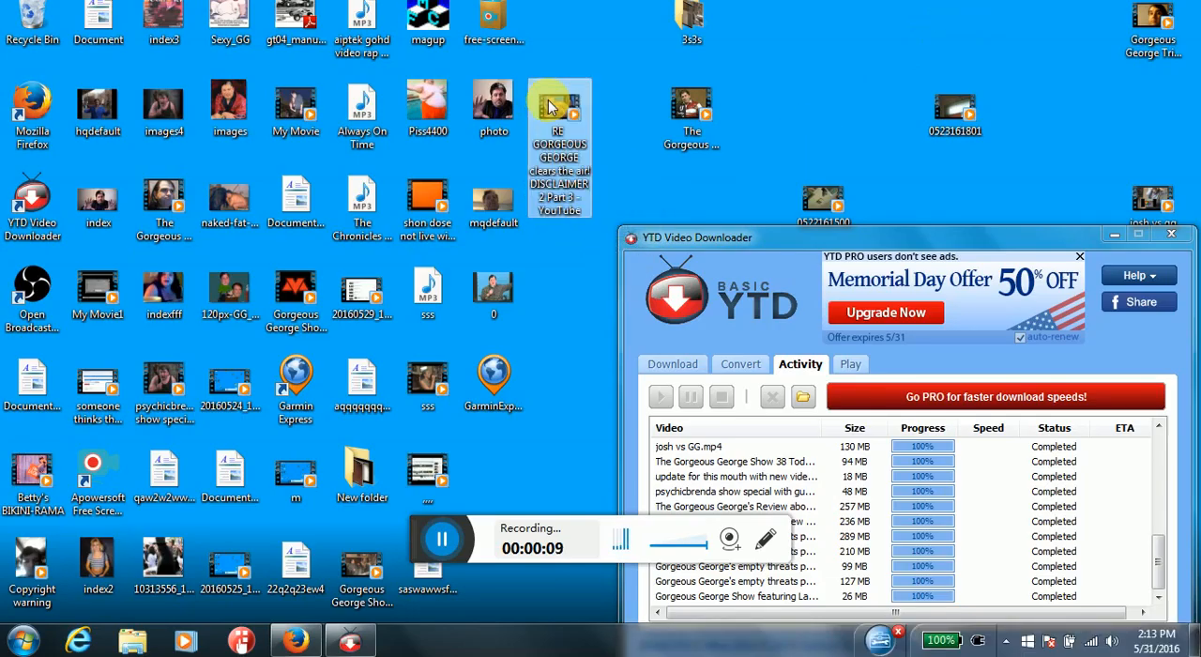
mouse_move(552, 105)
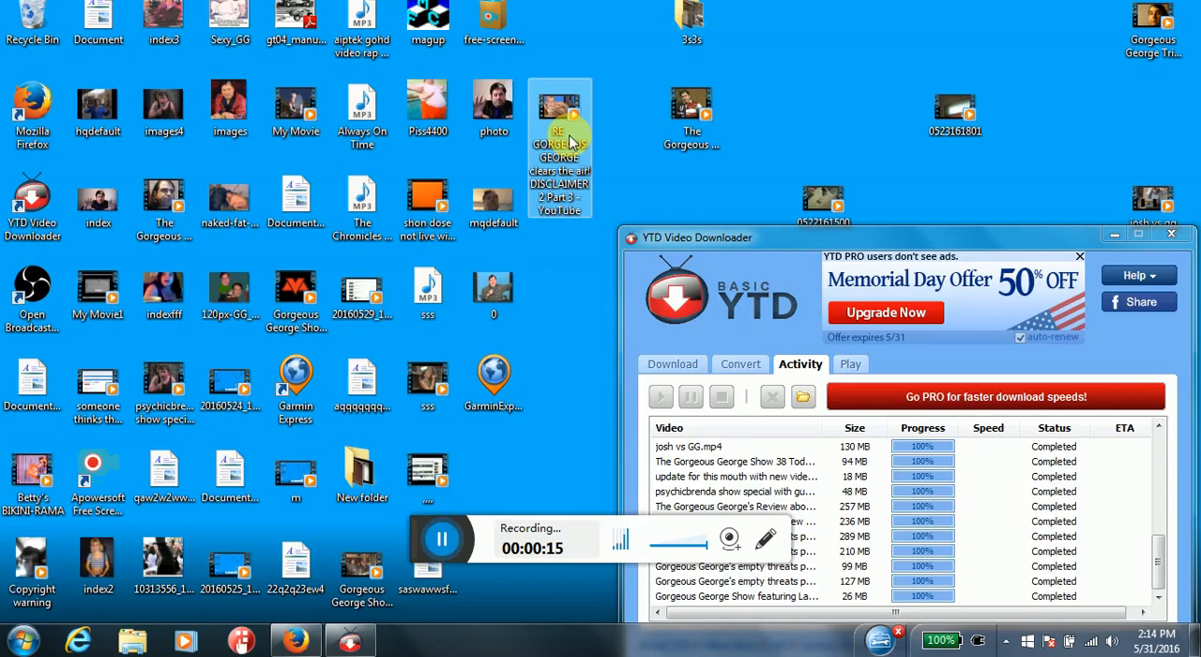
mouse_move(571, 139)
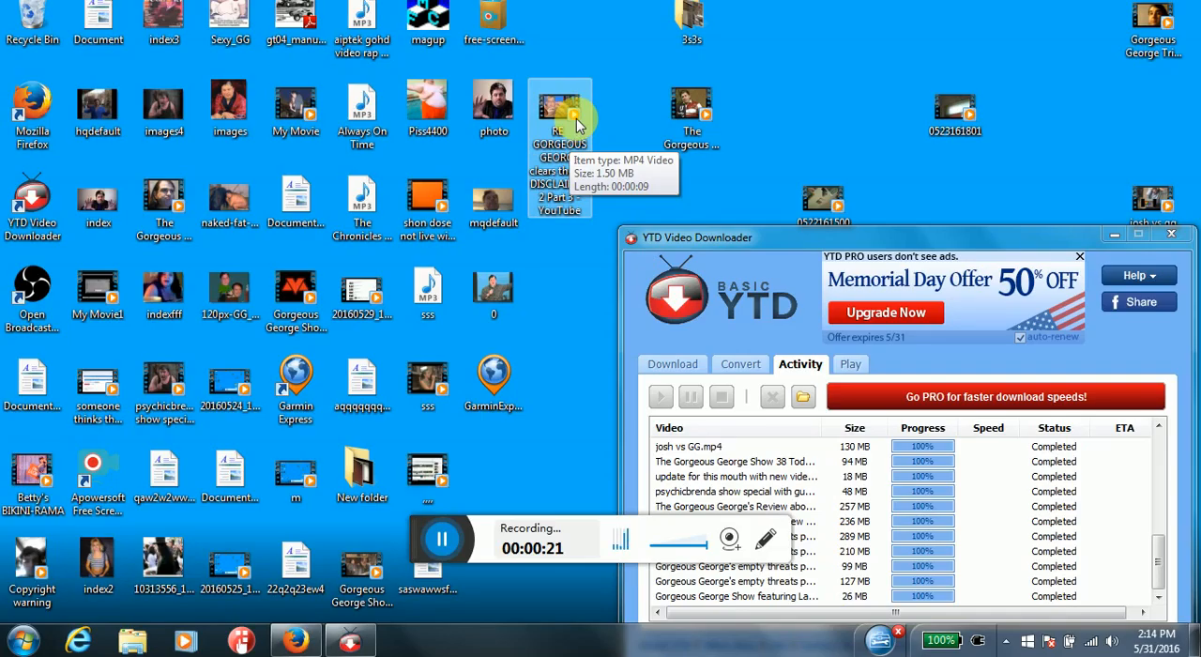
mouse_move(529, 256)
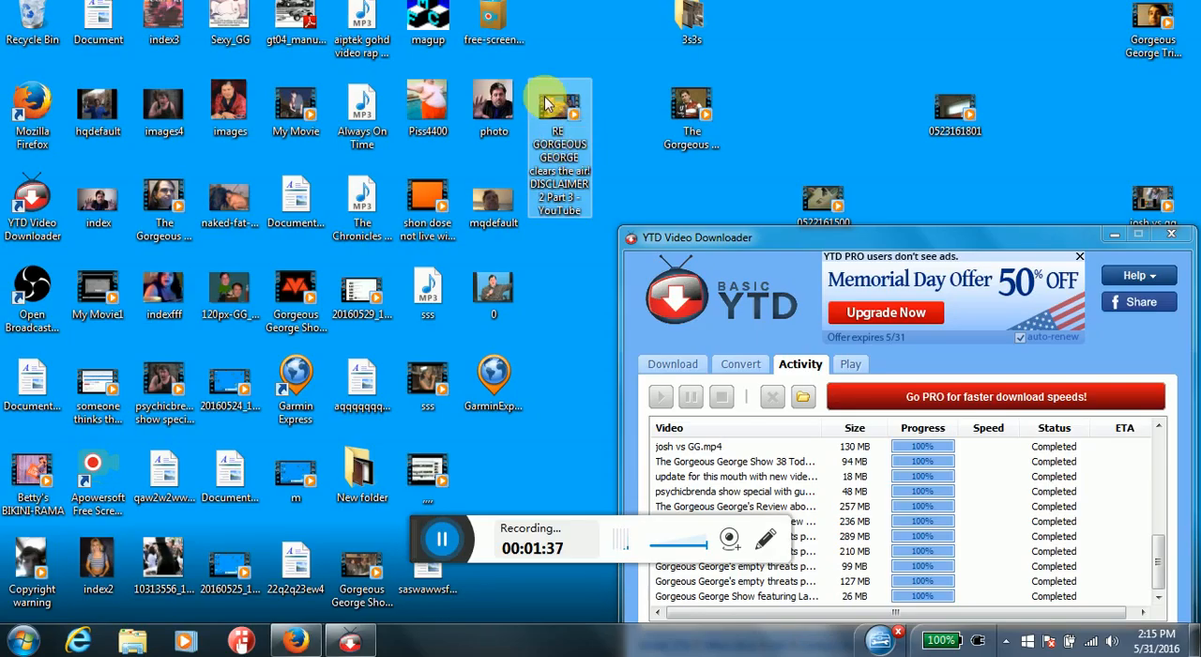
mouse_move(584, 150)
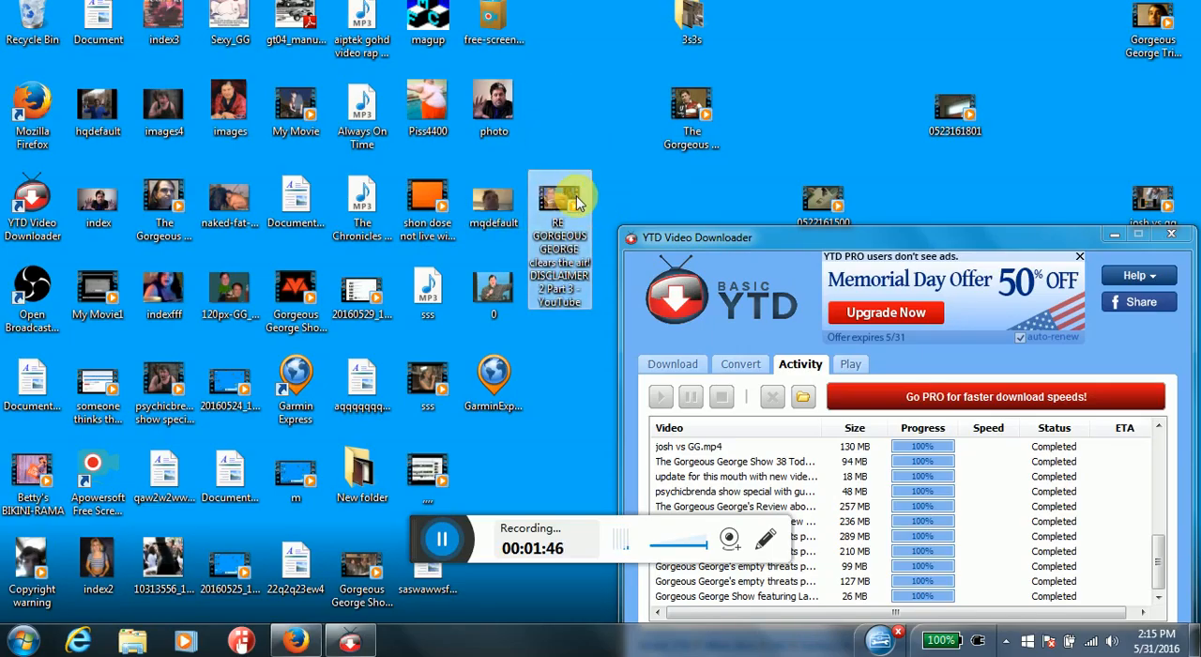
mouse_move(575, 199)
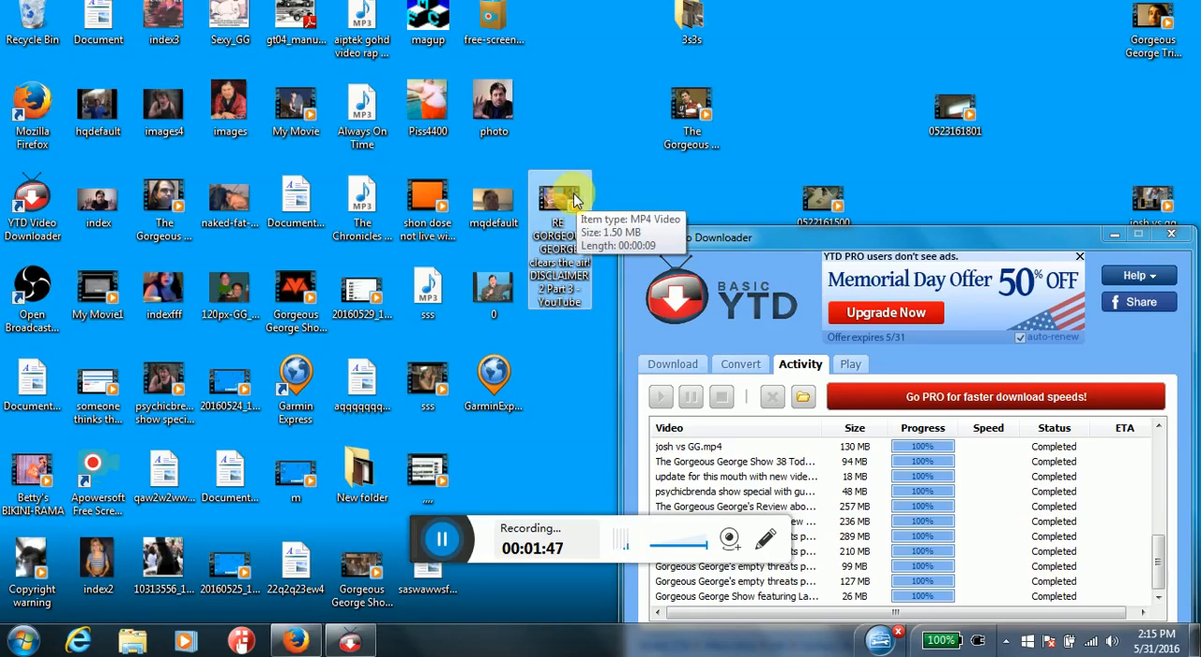